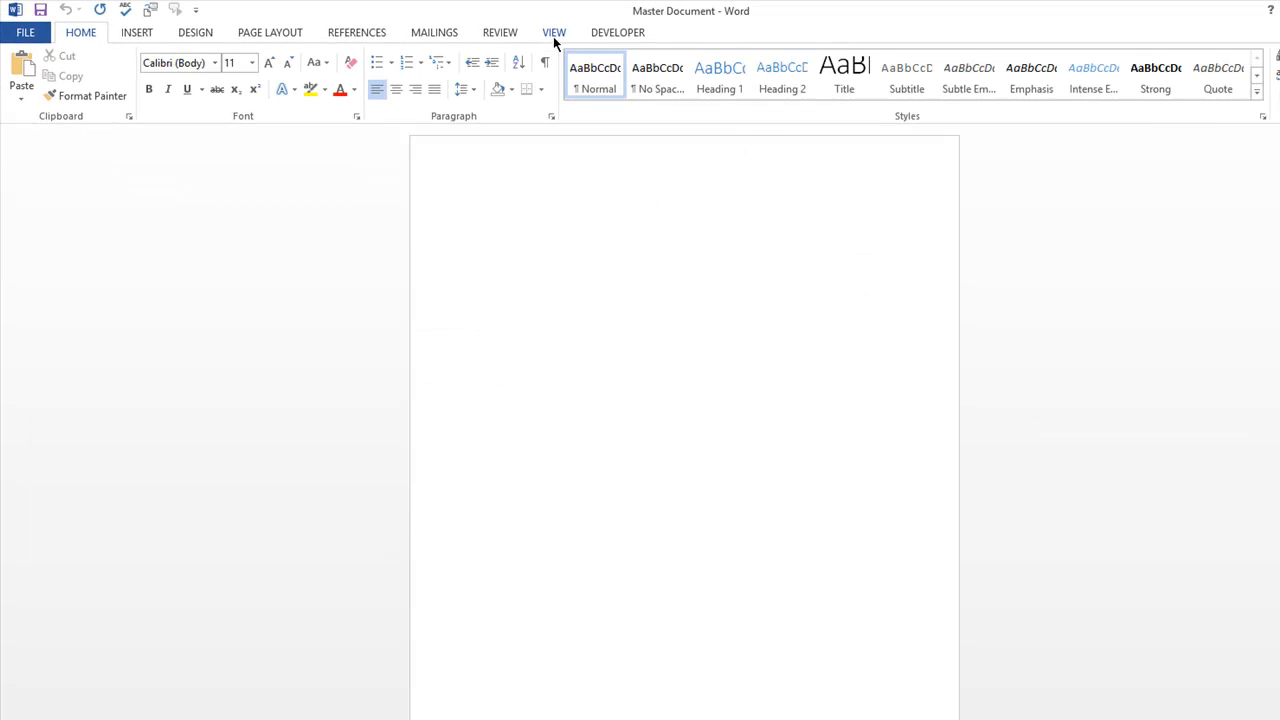
- Switch the blank master document to Outline view and show the Master Document tools
left_click(554, 32)
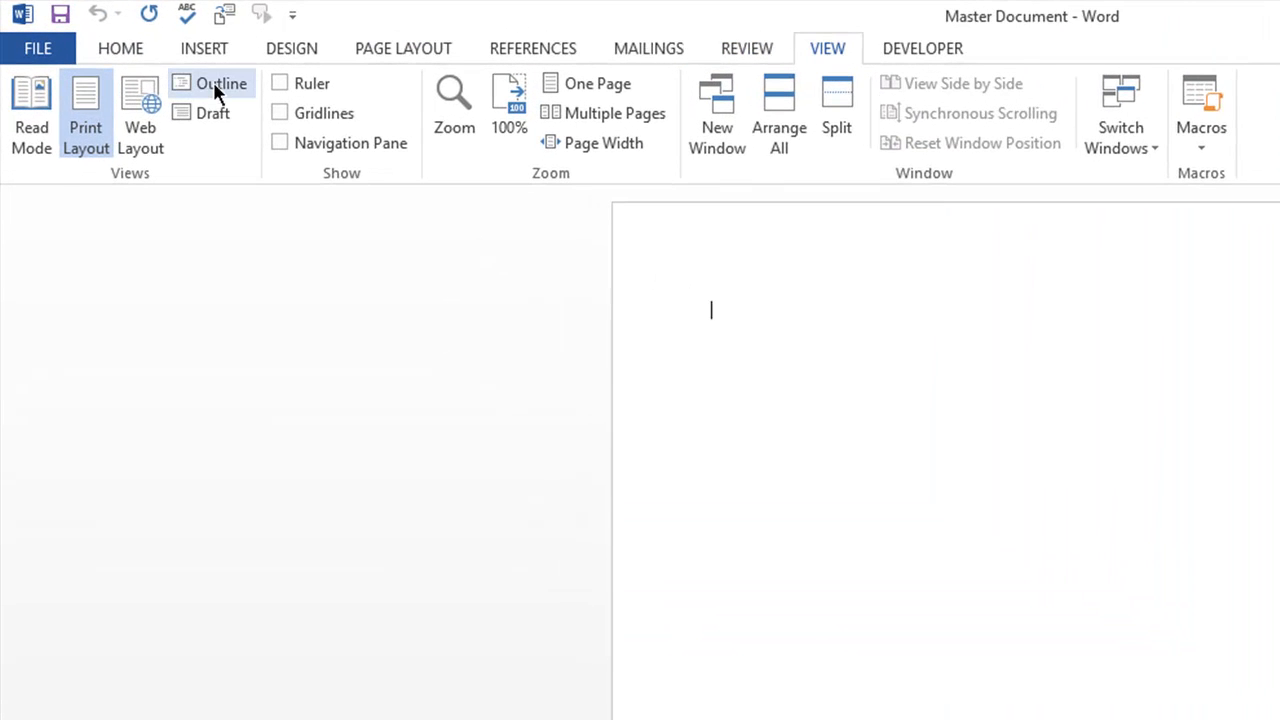
left_click(220, 84)
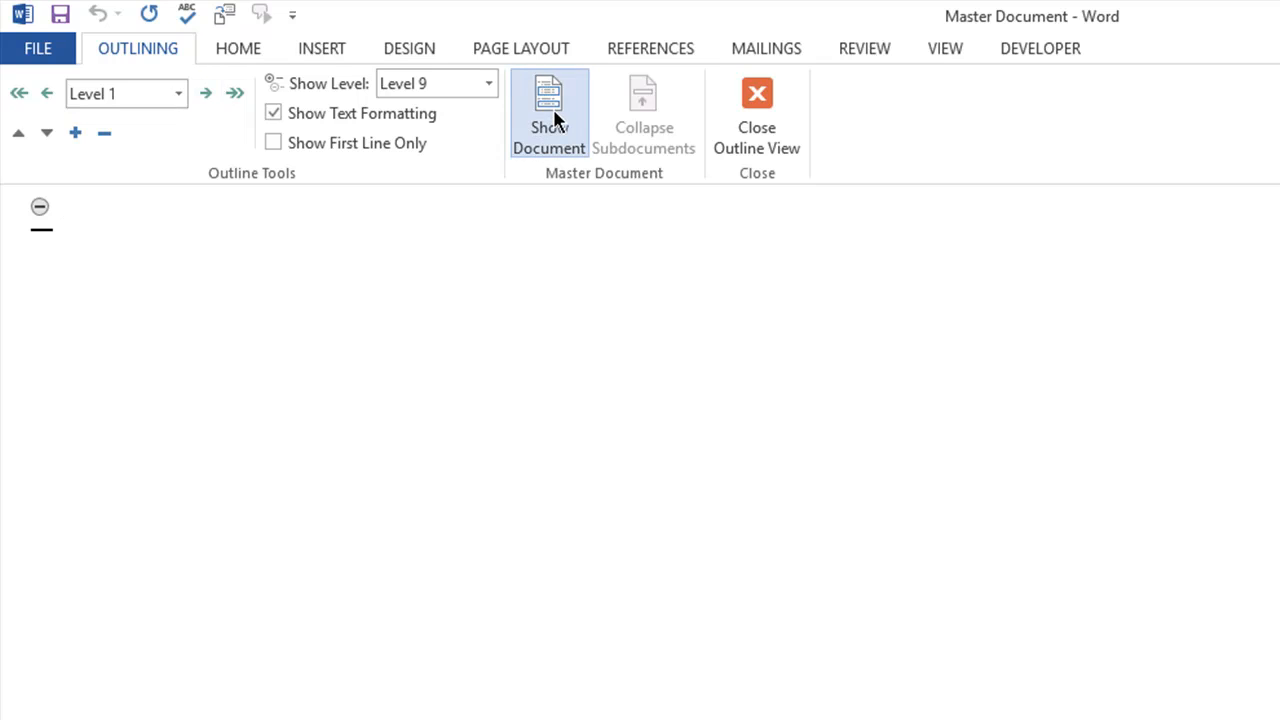
left_click(548, 112)
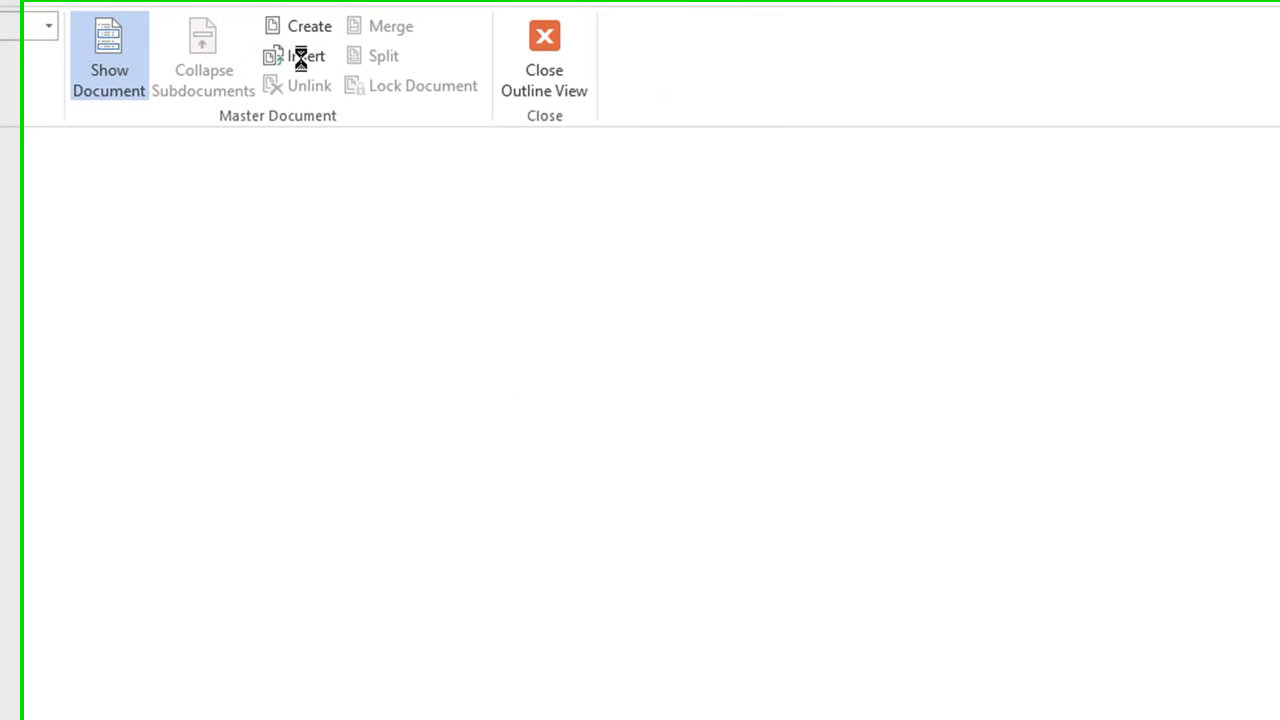
- Insert Sub-document 1 (Introduction) as a subdocument, renaming all clashing styles
left_click(308, 56)
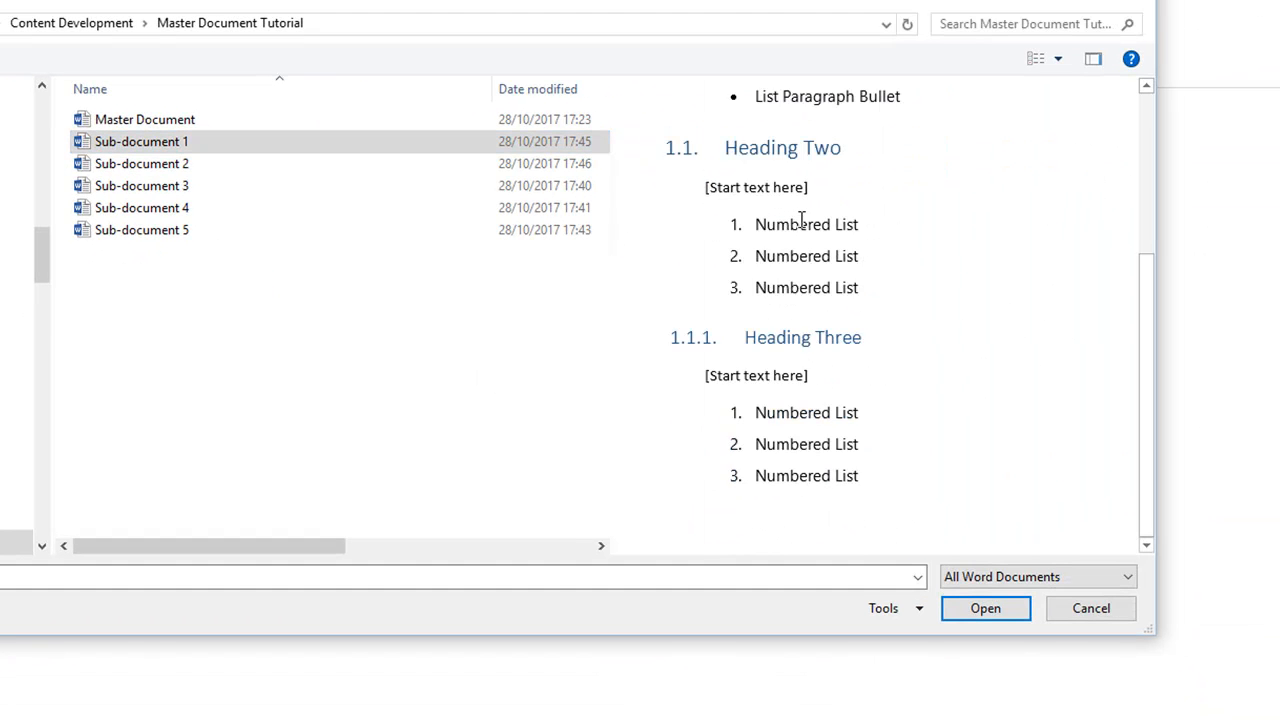
left_click(140, 164)
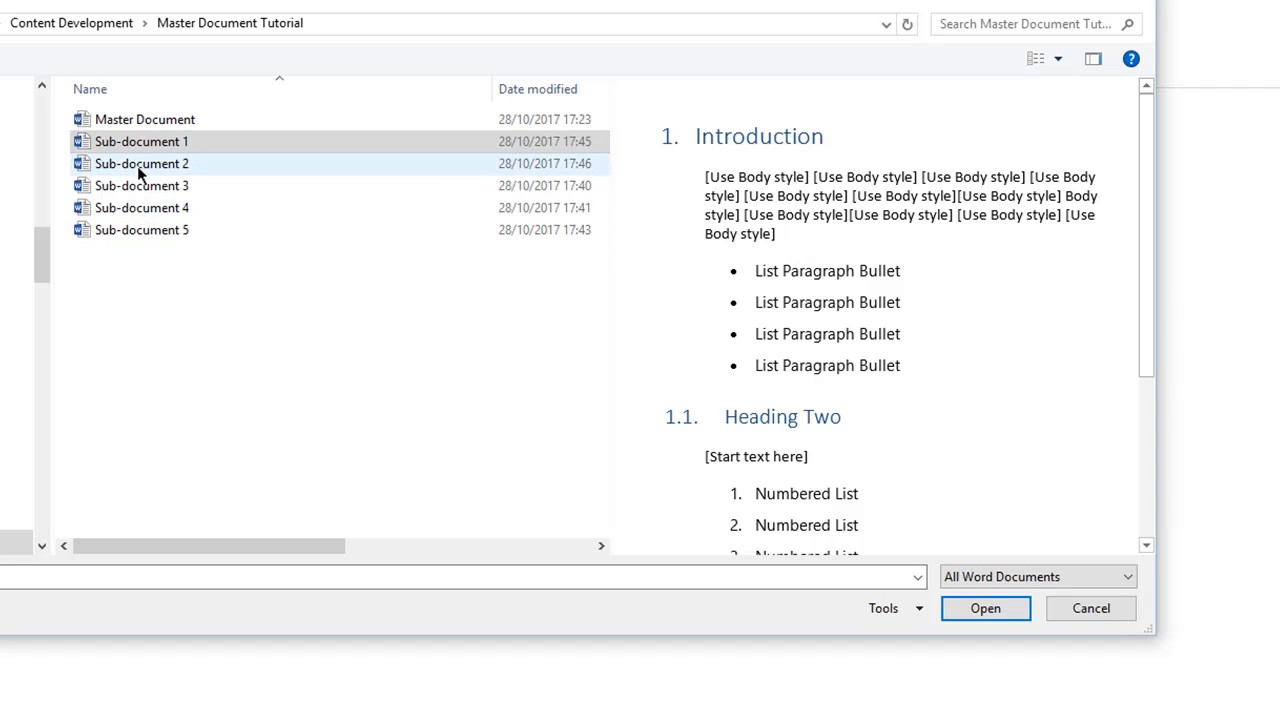
left_click(140, 184)
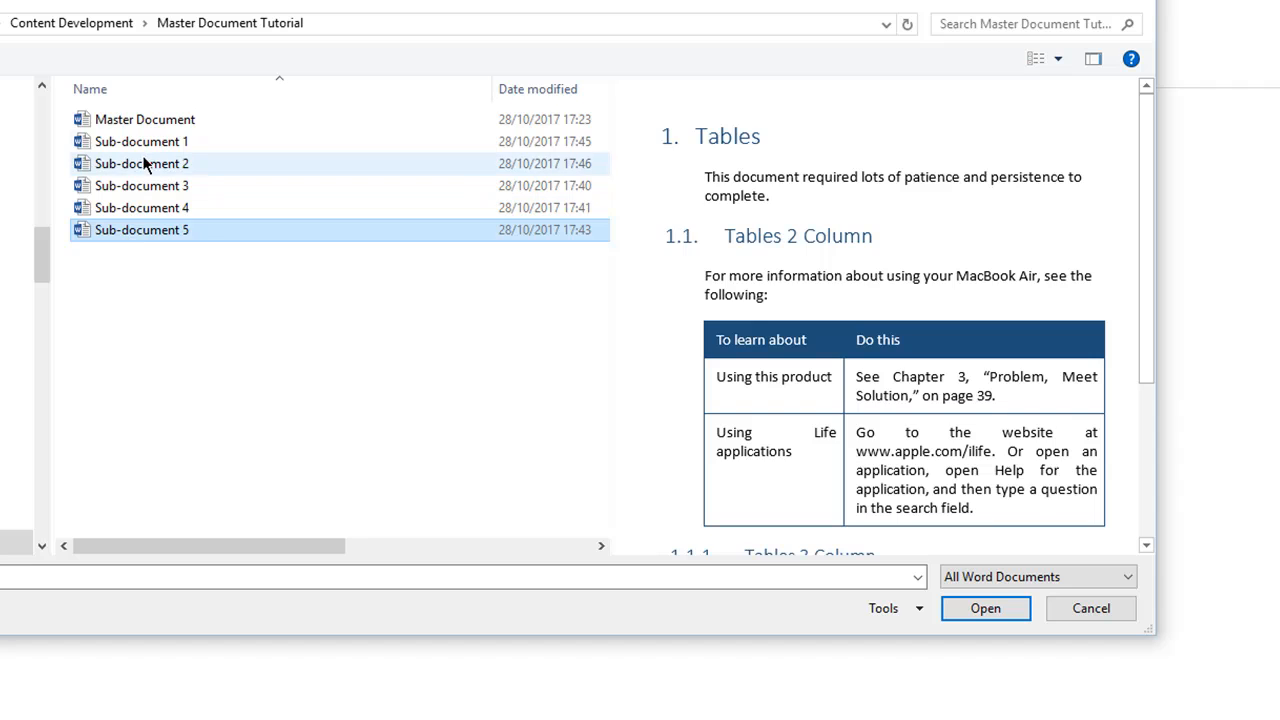
left_click(984, 608)
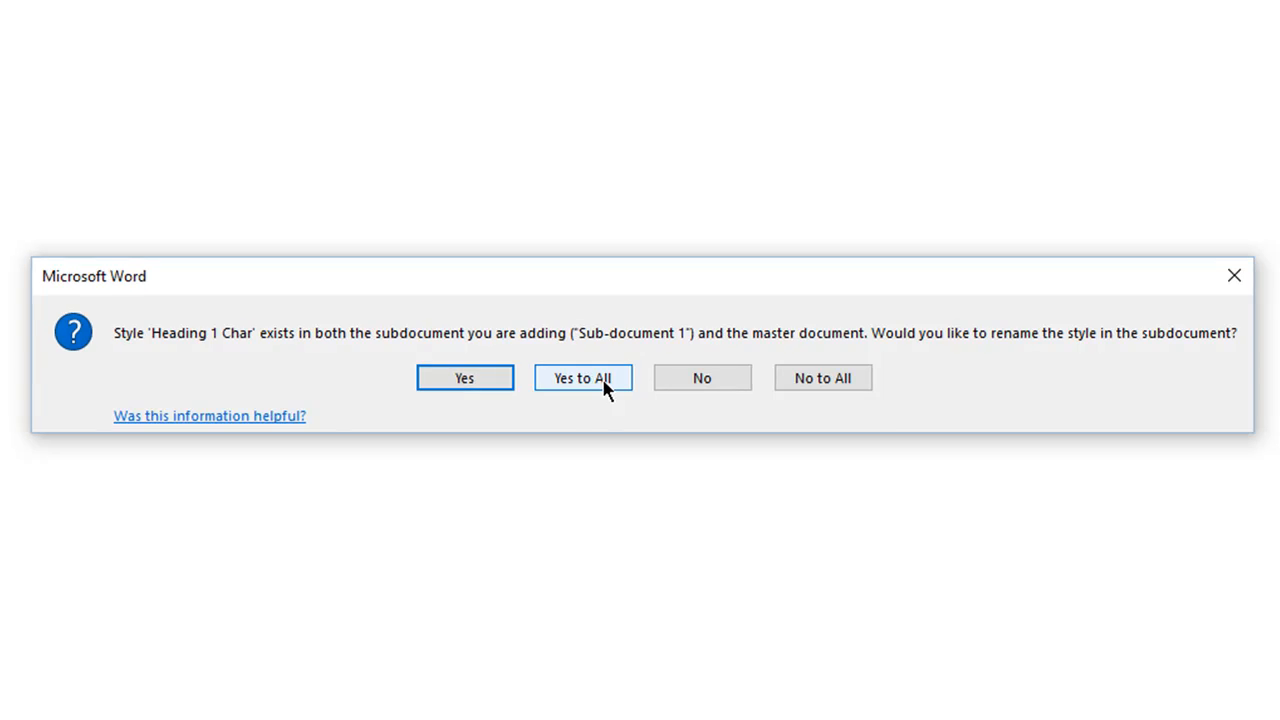
left_click(584, 378)
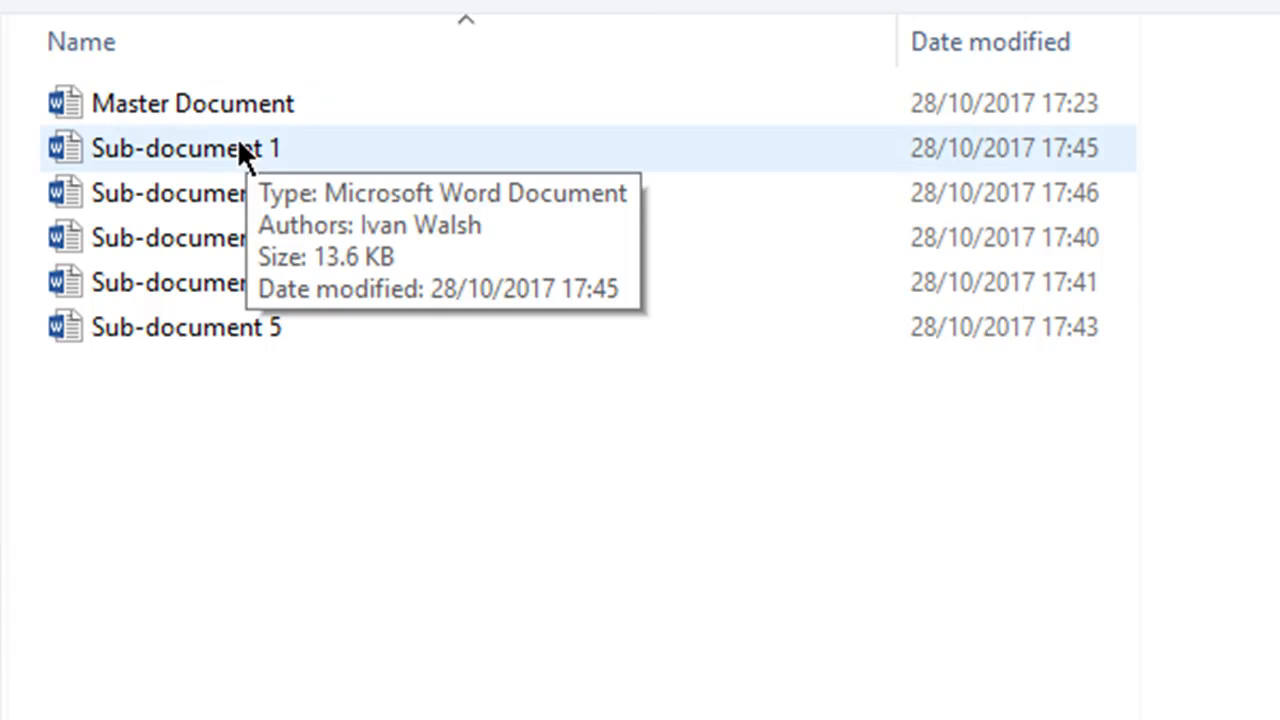
- Insert Sub-document 2 (Installation Steps) as a subdocument, renaming all clashing styles
left_click(186, 192)
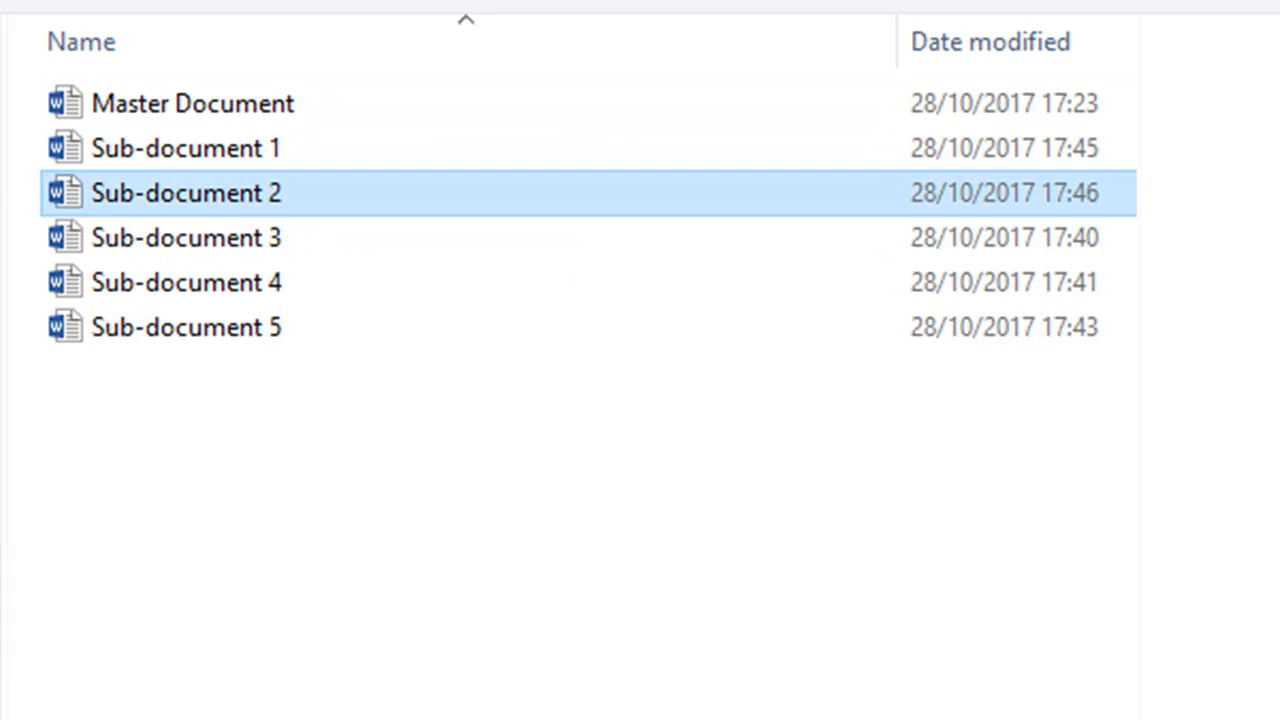
double_click(186, 192)
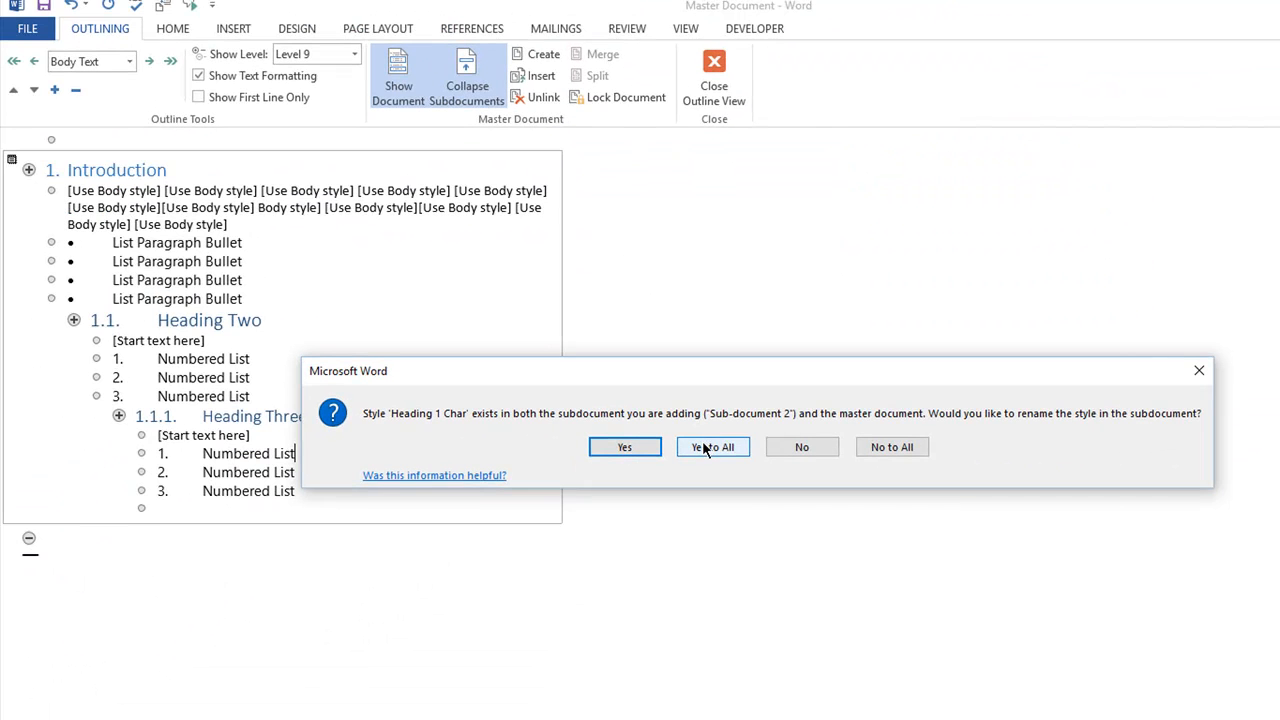
left_click(712, 448)
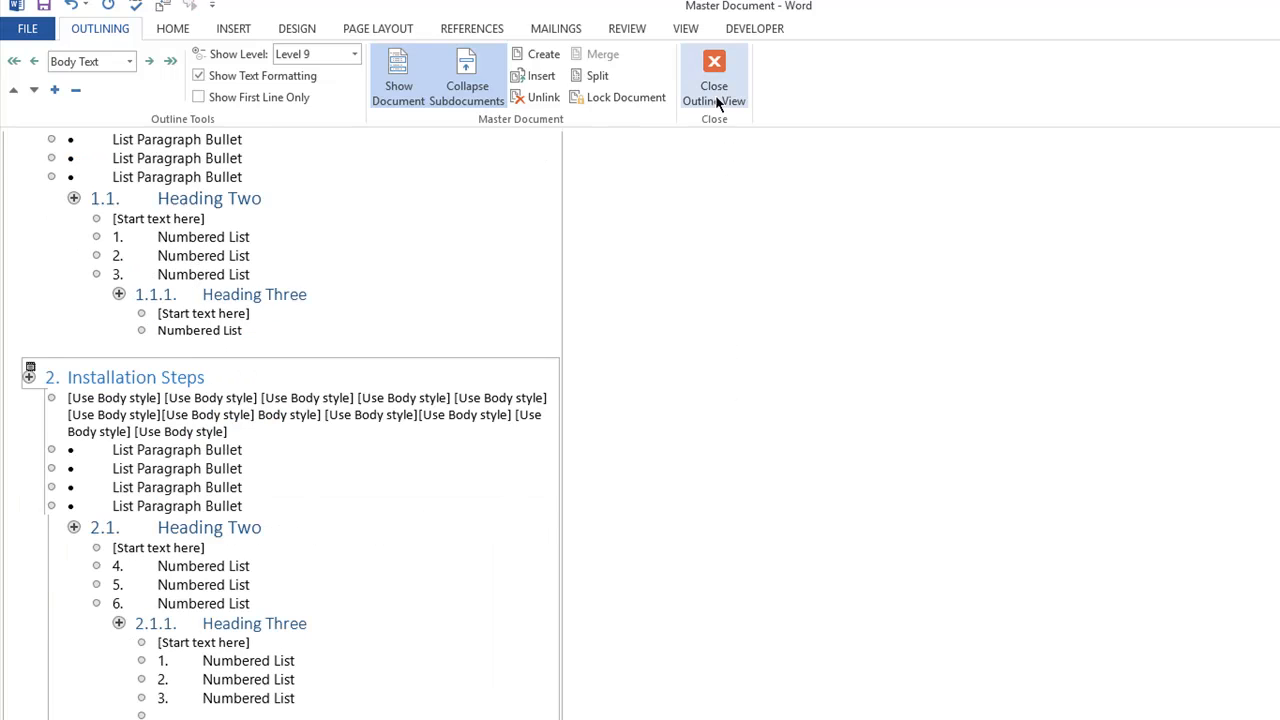
mouse_move(714, 76)
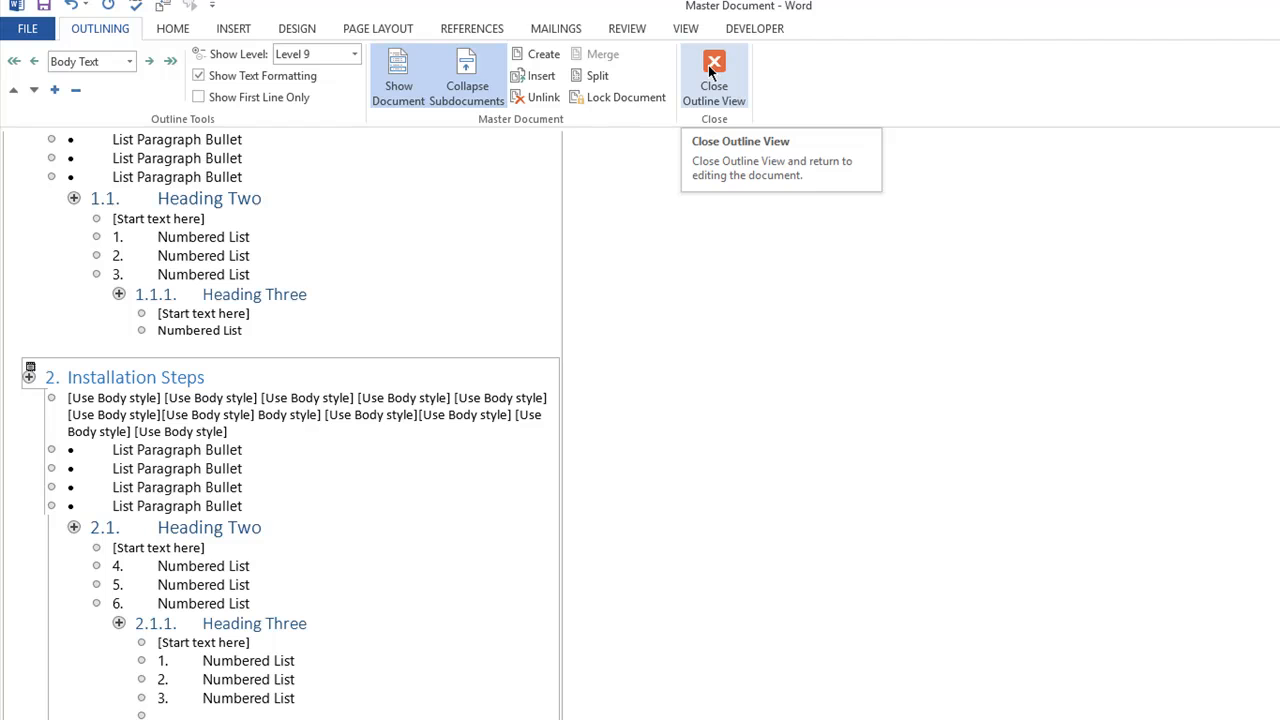
- Close Outline view and insert an automatic table of contents listing Introduction and Installation Steps
left_click(714, 78)
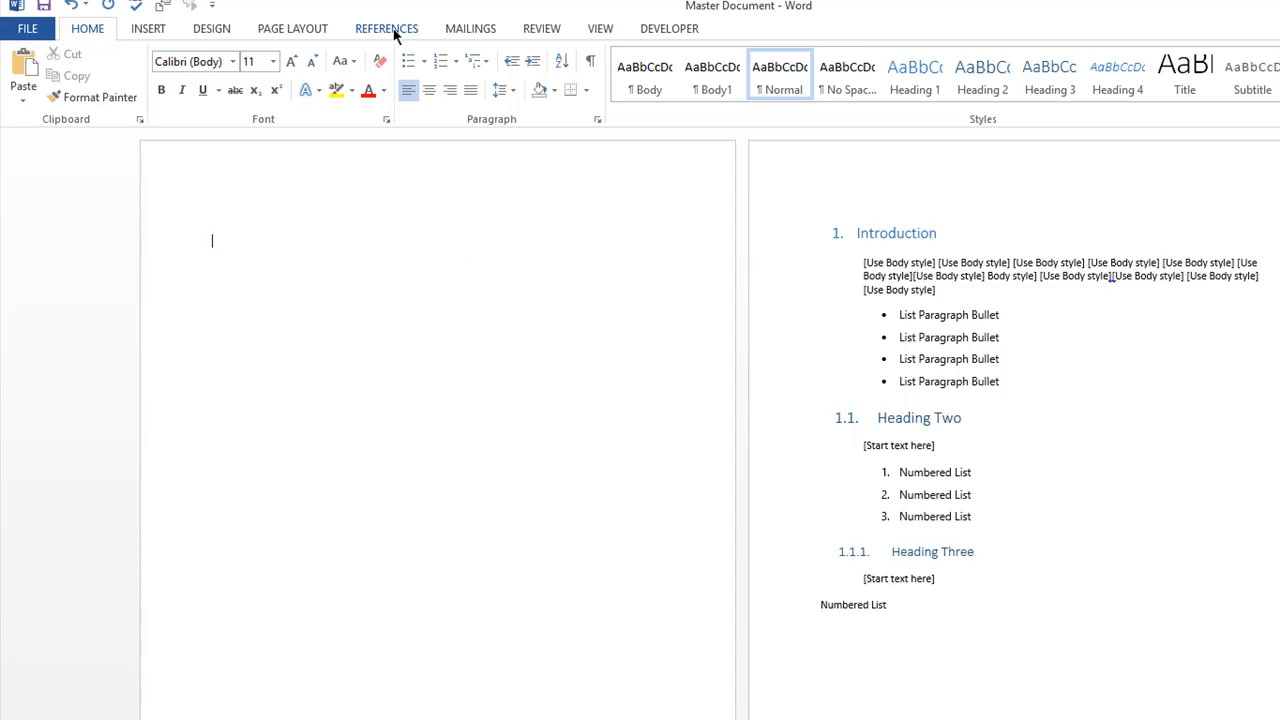
left_click(386, 28)
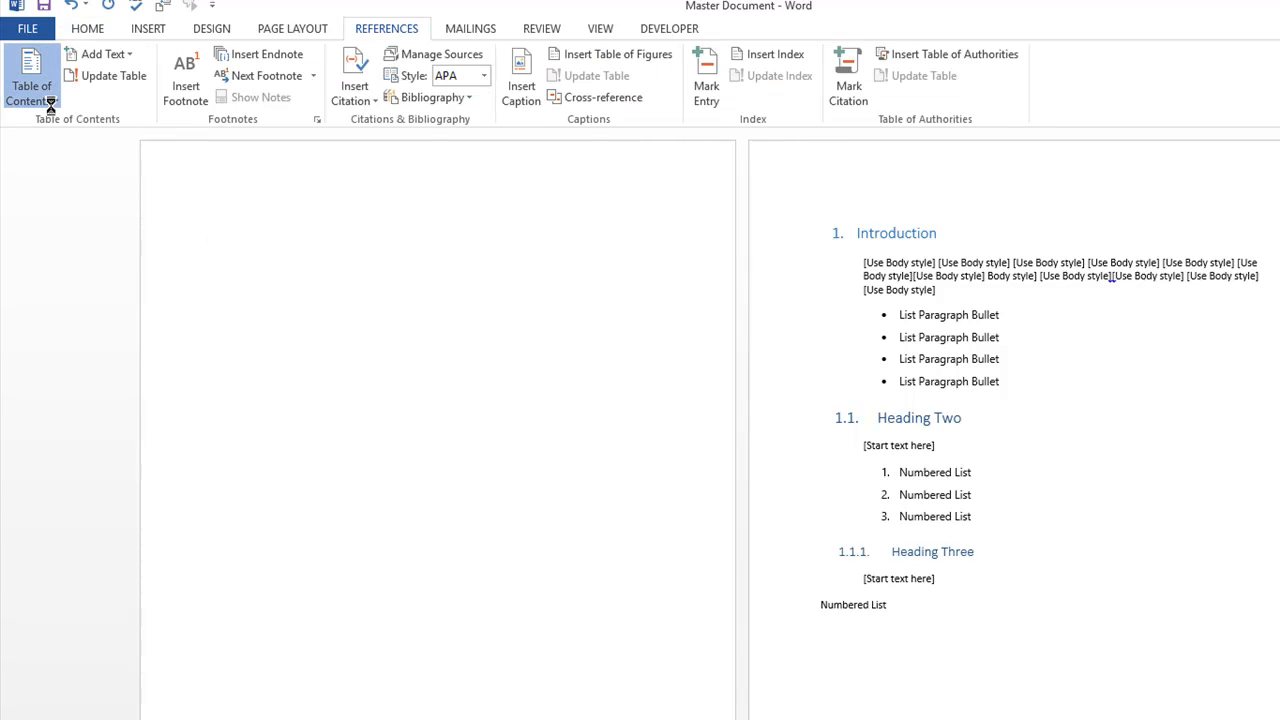
left_click(32, 84)
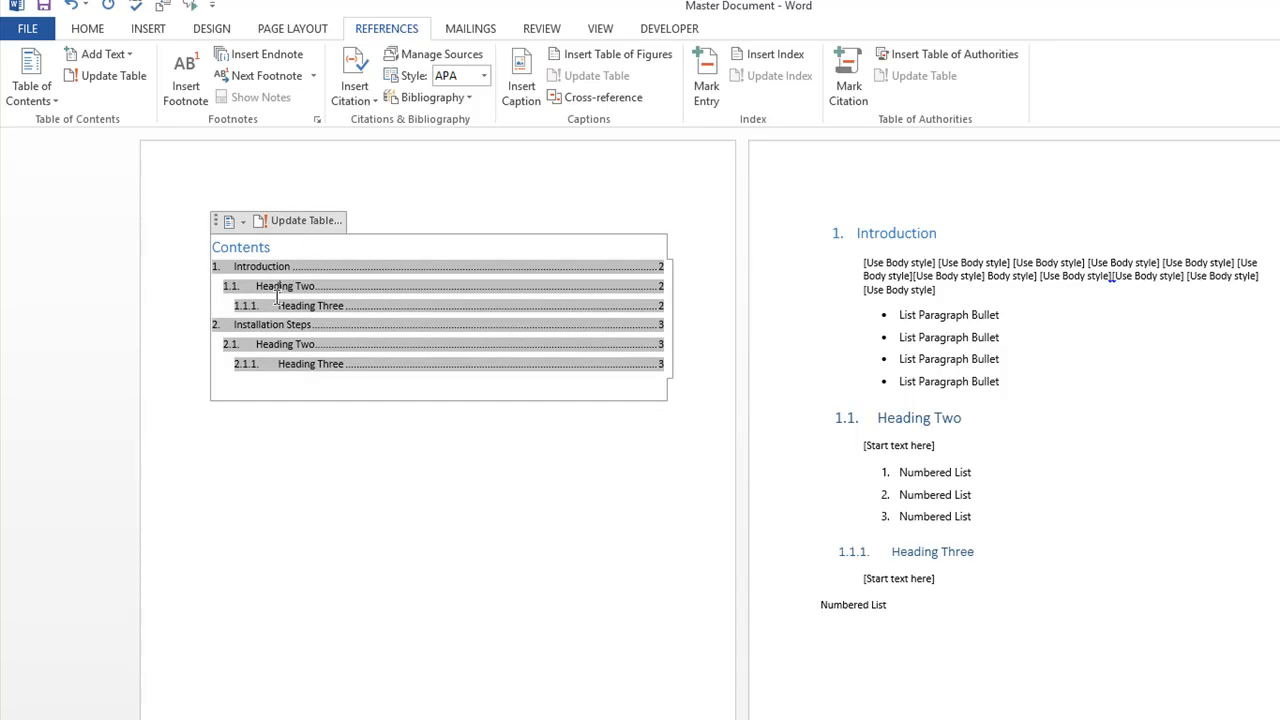
left_click(288, 428)
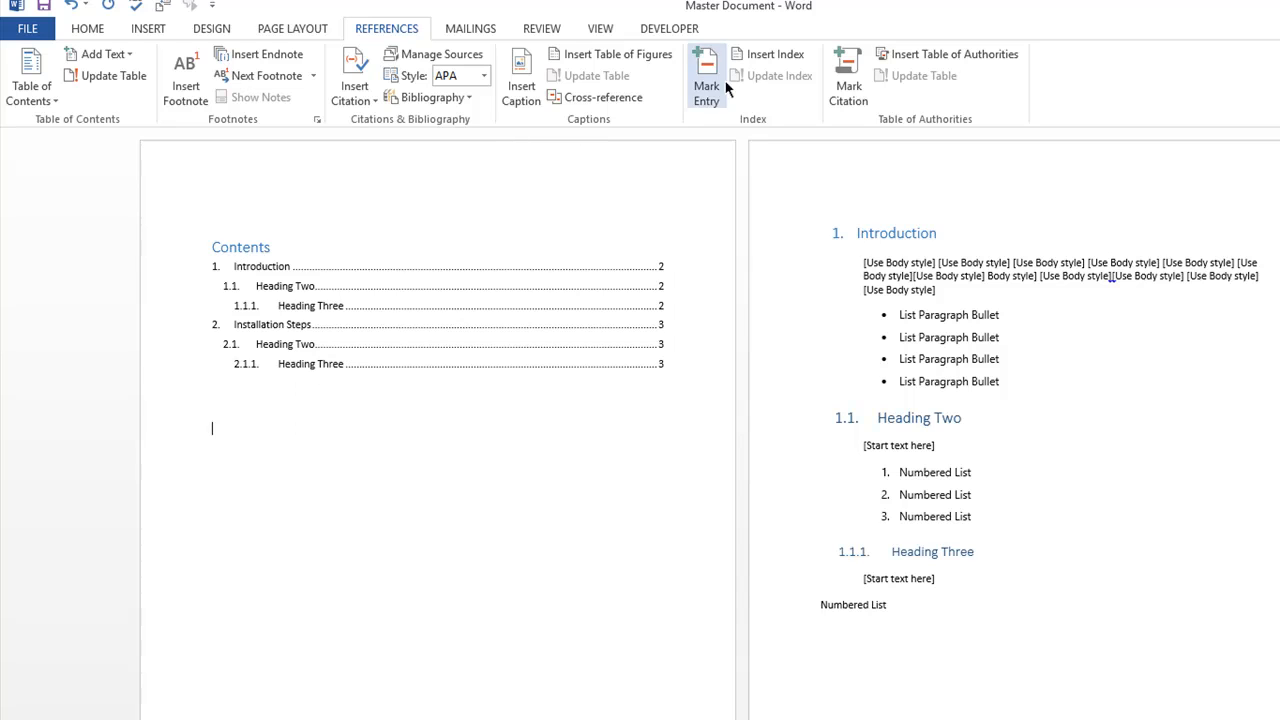
left_click(600, 28)
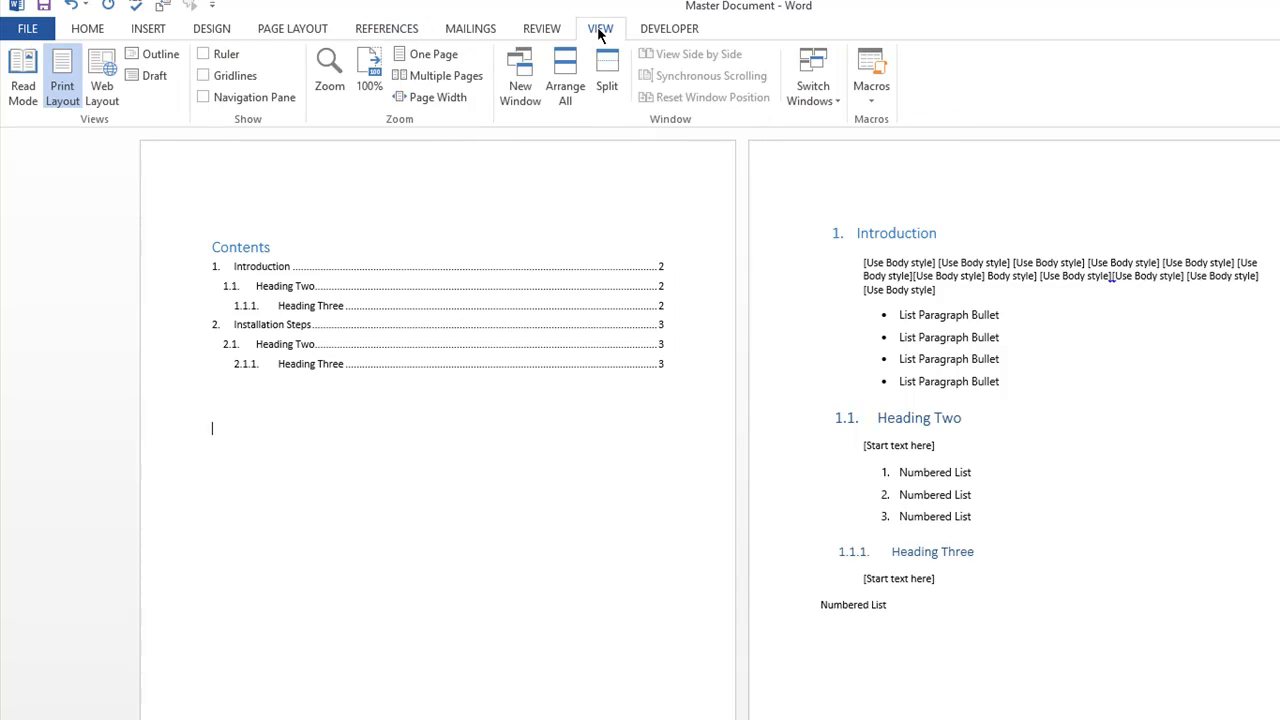
- In Outline view at Level 1, move Installation Steps above Introduction, then return to the page layout
left_click(160, 54)
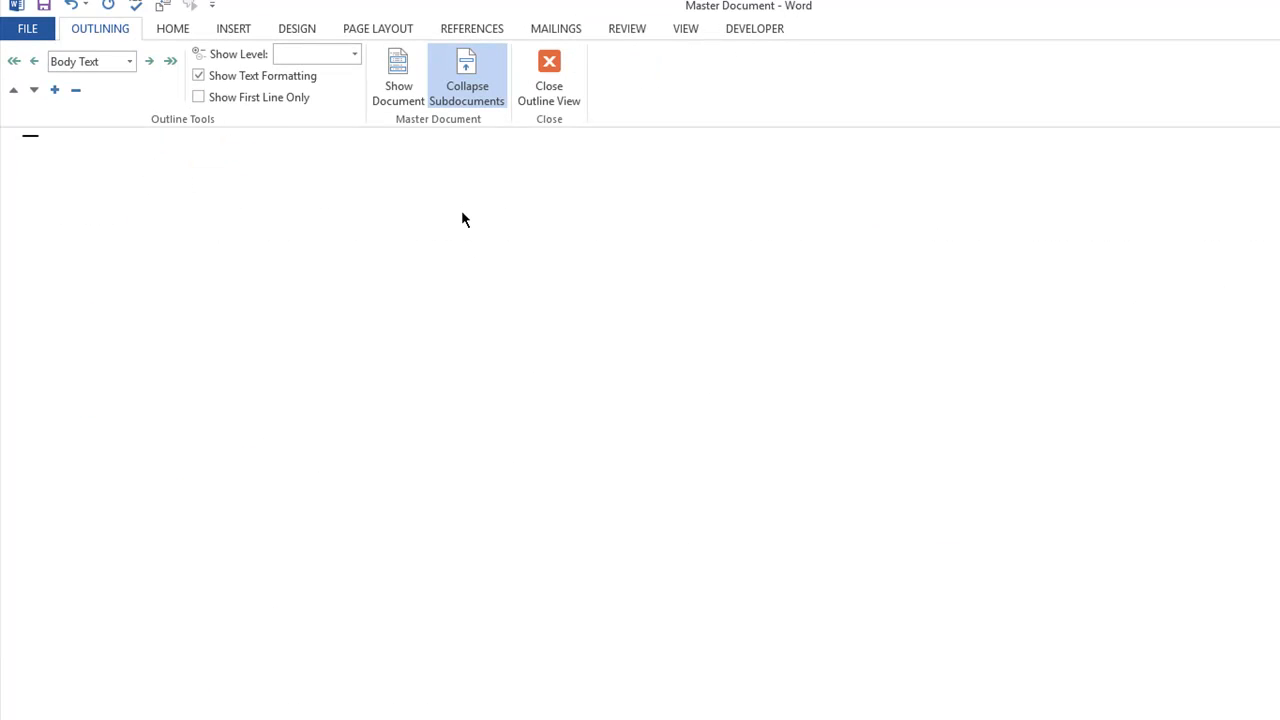
left_click(468, 76)
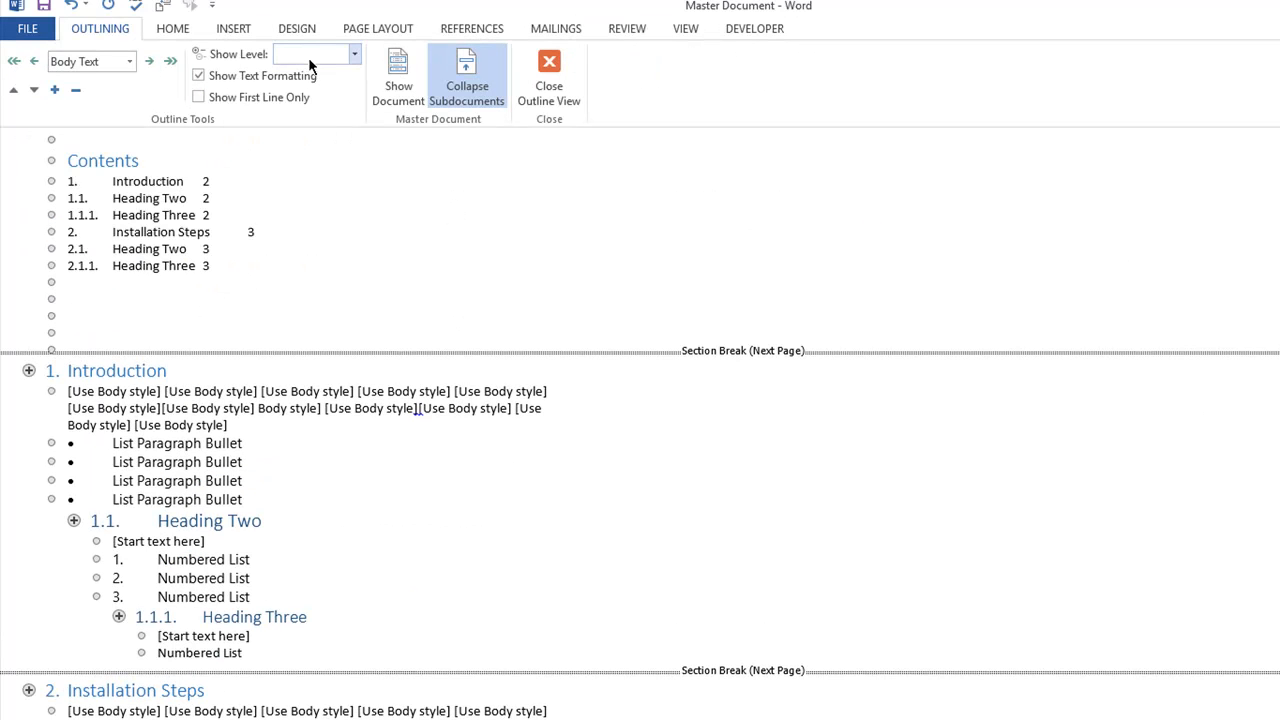
left_click(316, 52)
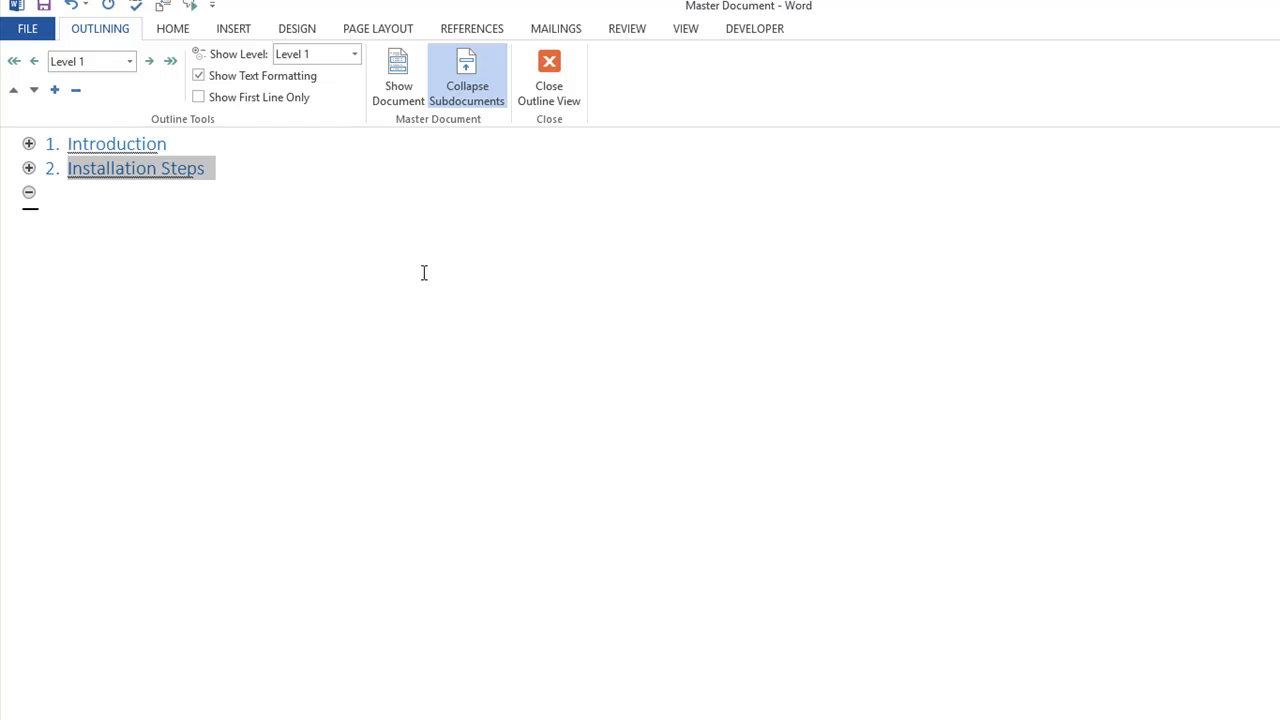
mouse_move(14, 90)
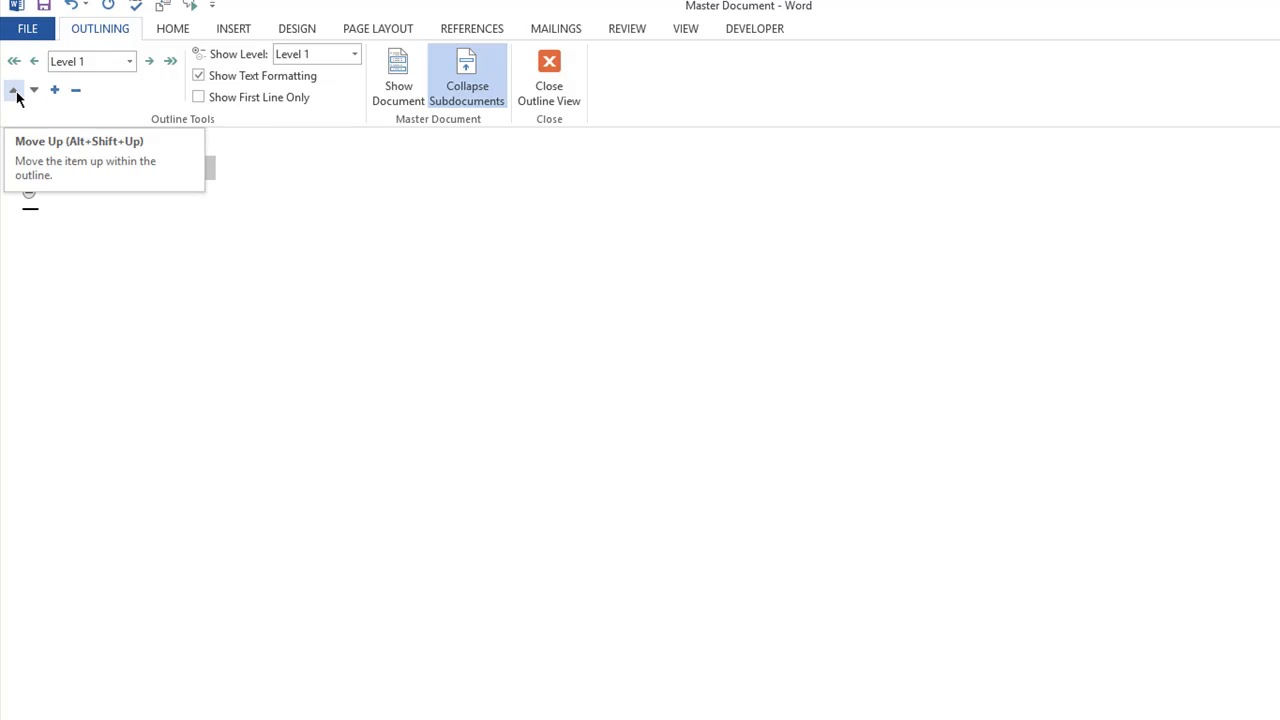
left_click(14, 88)
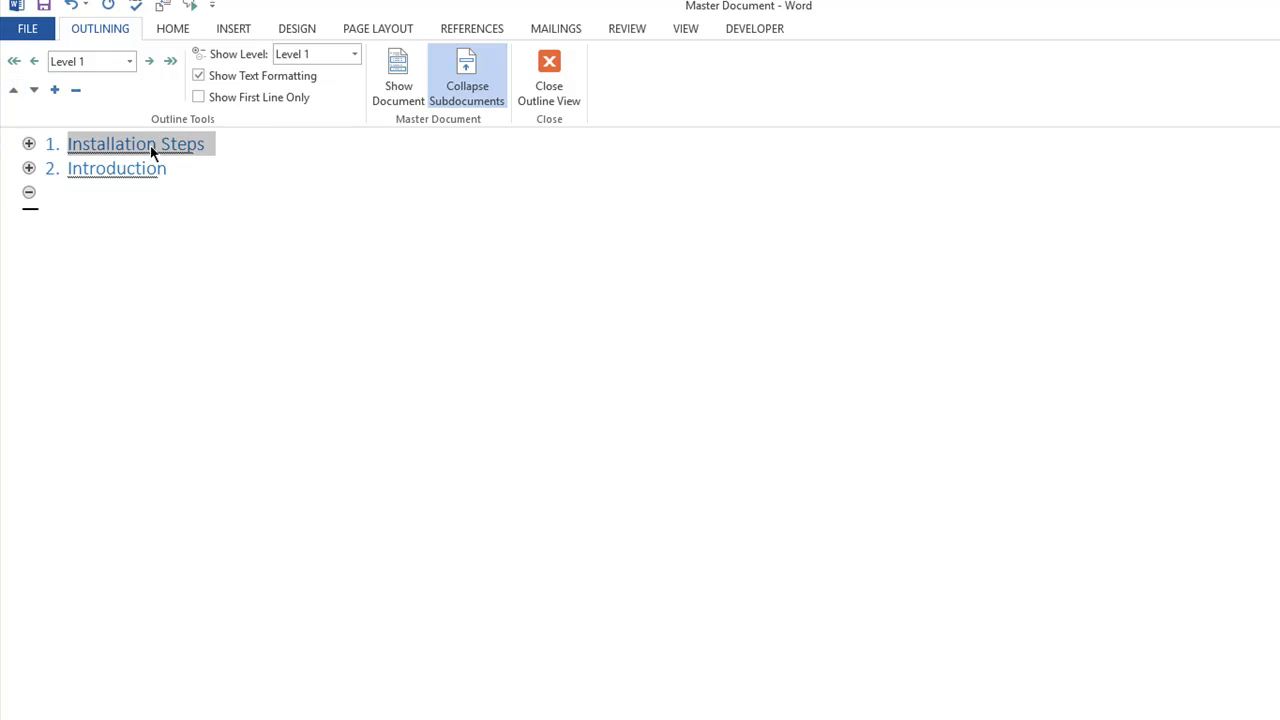
left_click(136, 144)
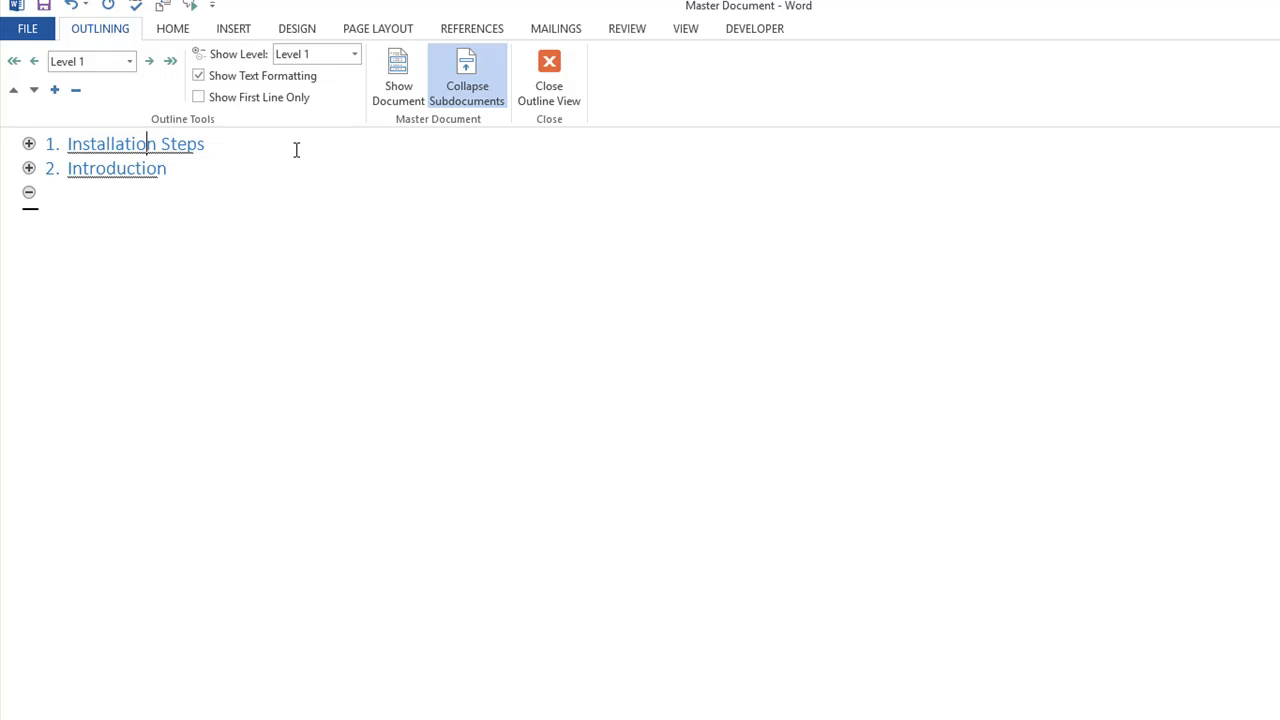
left_click(548, 76)
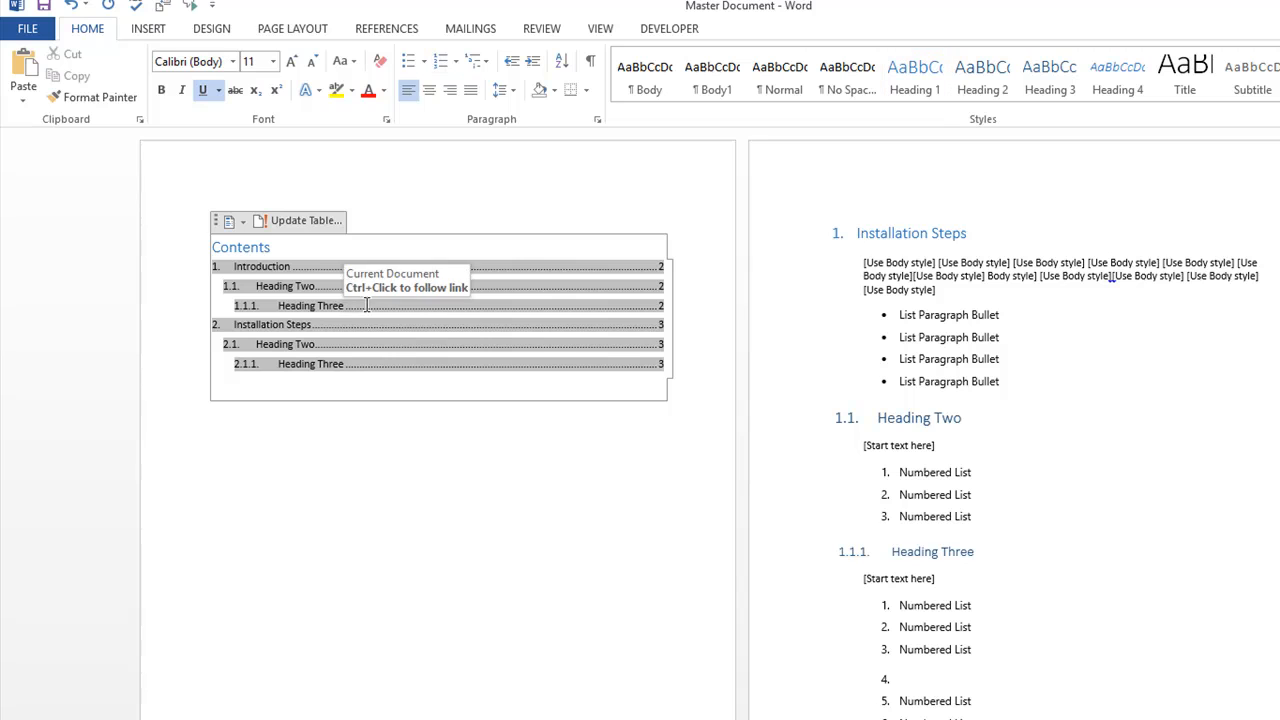
- Update the entire table of contents to reflect the new subdocument order
left_click(304, 220)
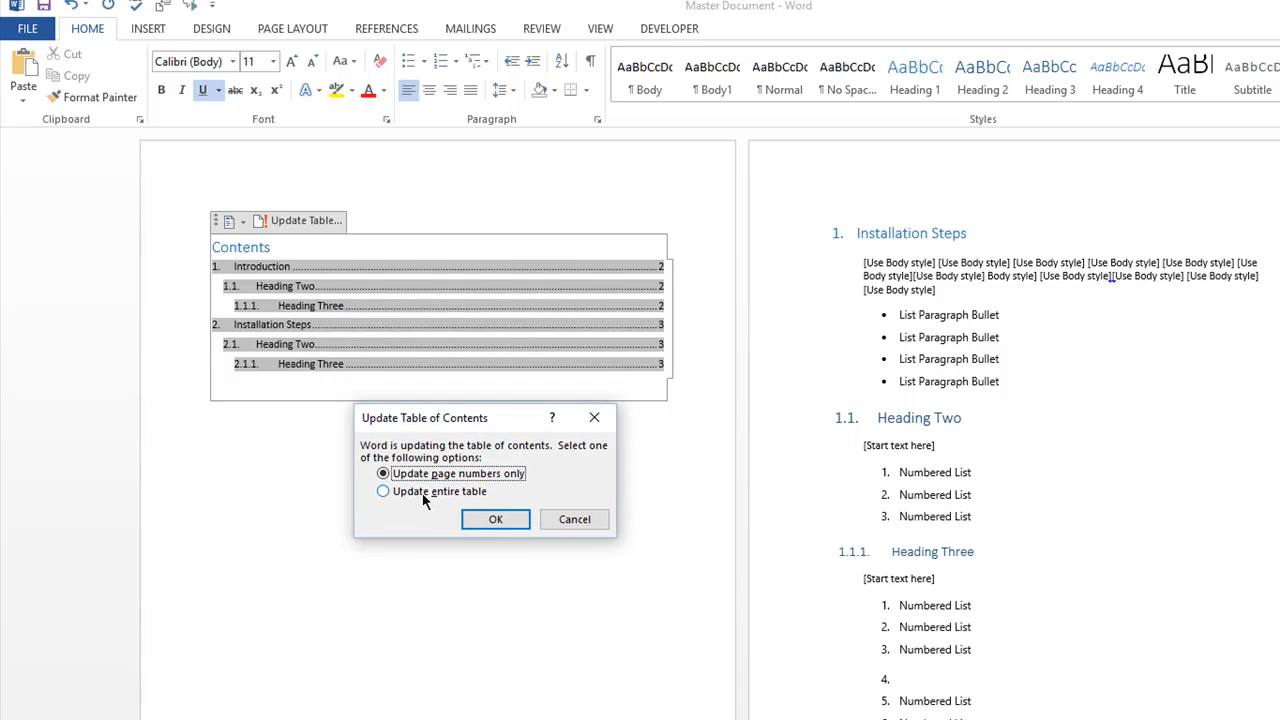
left_click(496, 520)
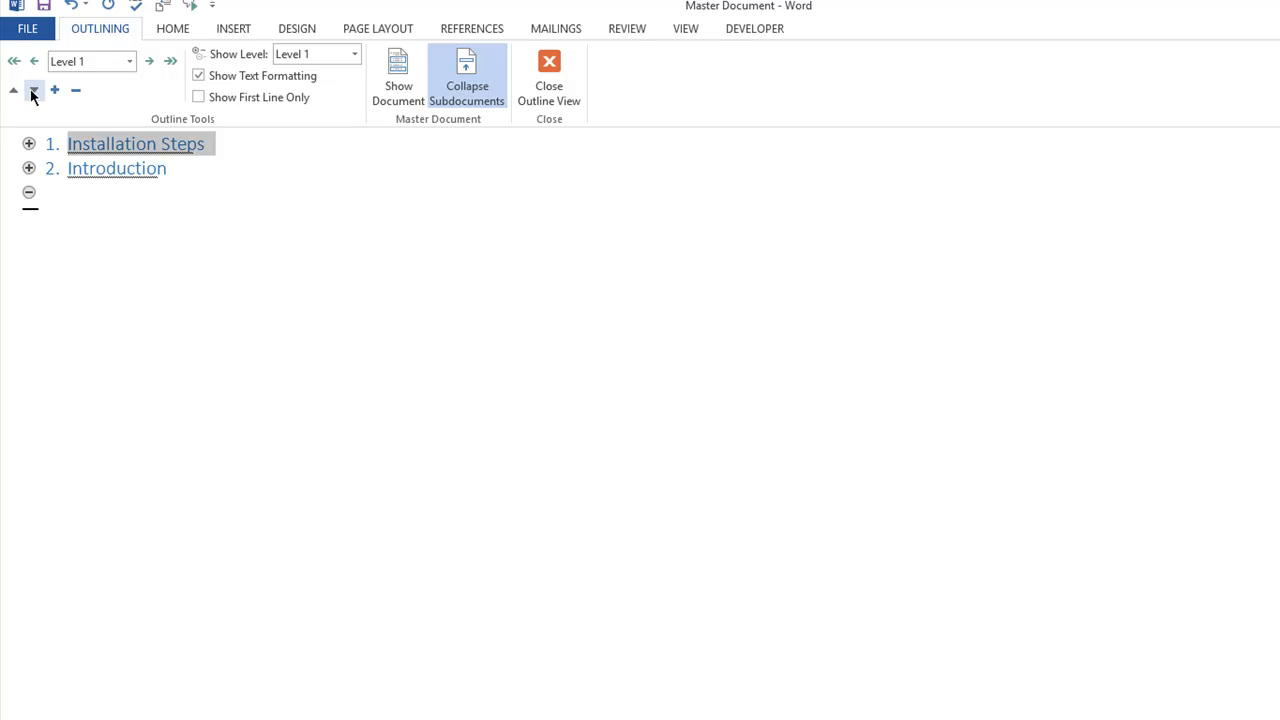
- Move Installation Steps back below Introduction and insert the Reports subdocument, renaming clashing styles
left_click(32, 90)
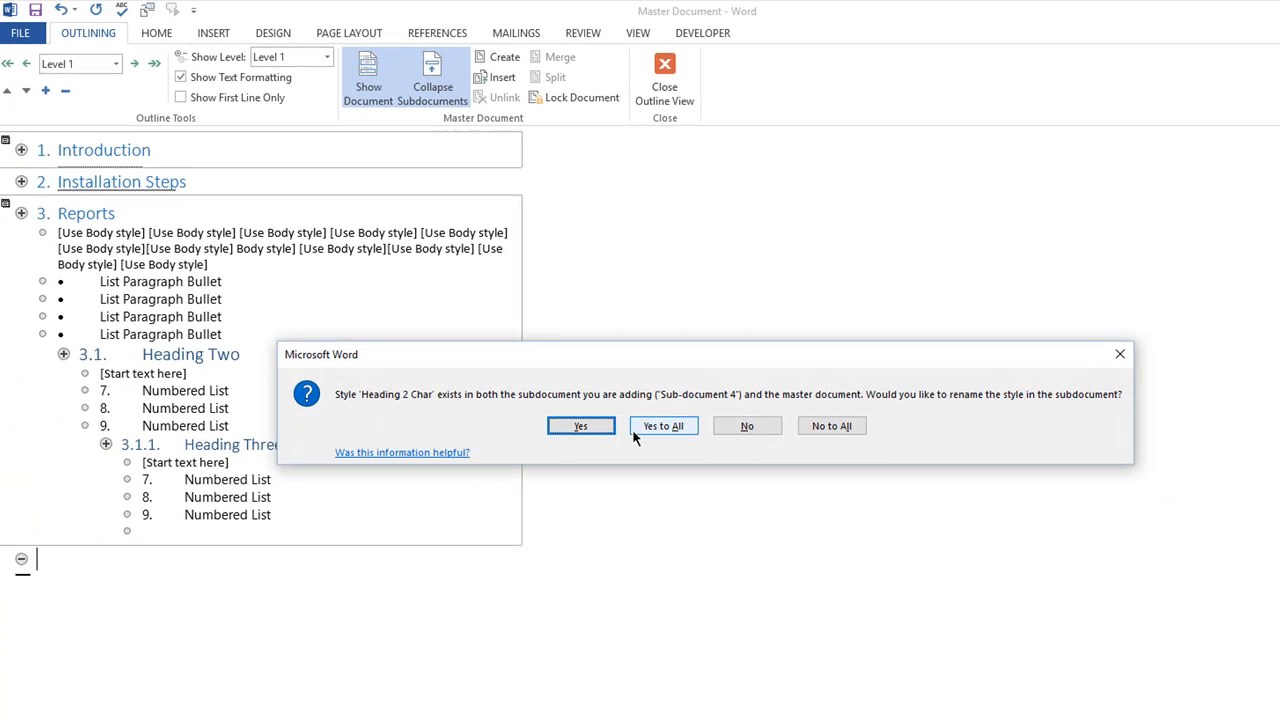
left_click(664, 424)
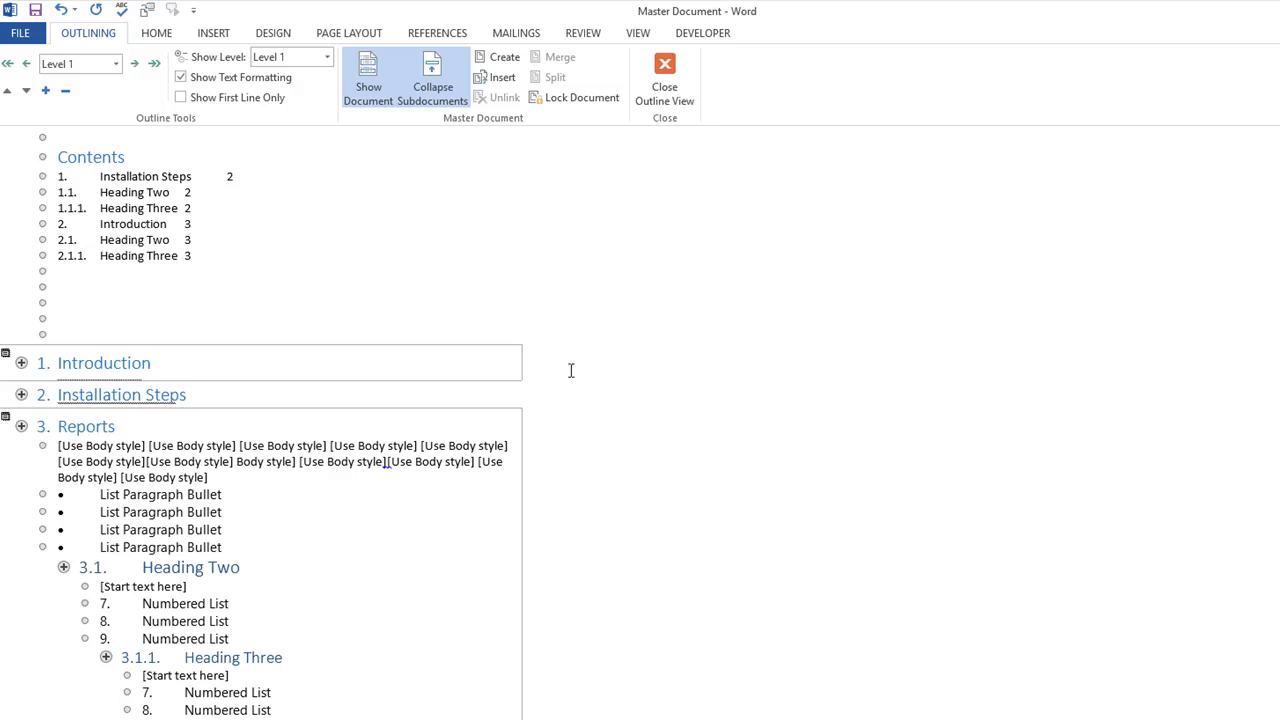
mouse_move(352, 166)
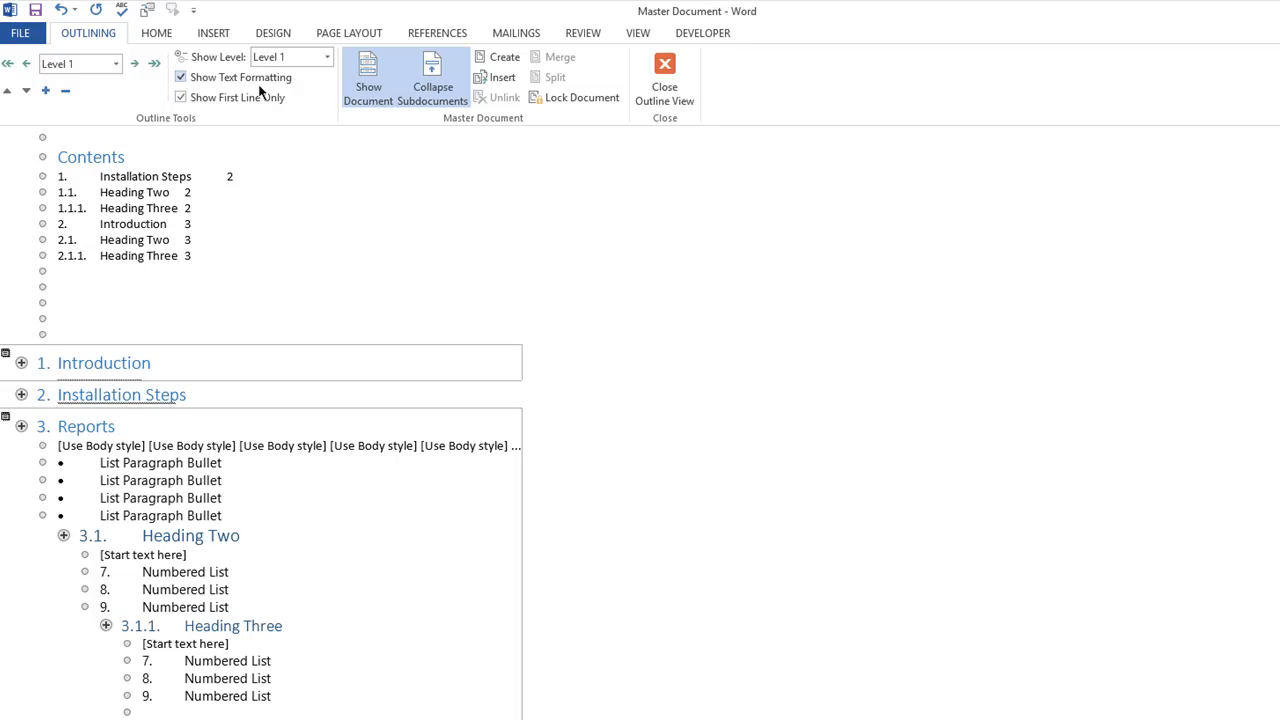
- Show only Level 1 headings, insert the Tables subdocument after Introduction, and return to page layout
left_click(328, 56)
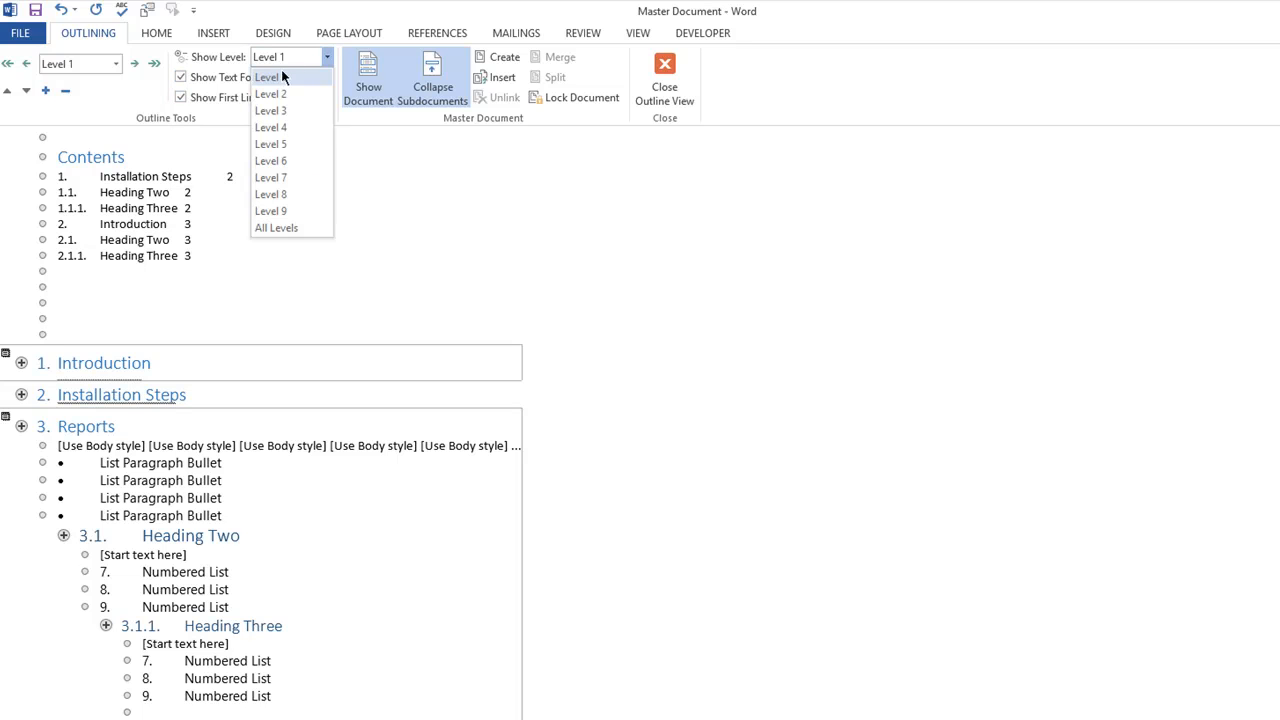
left_click(268, 76)
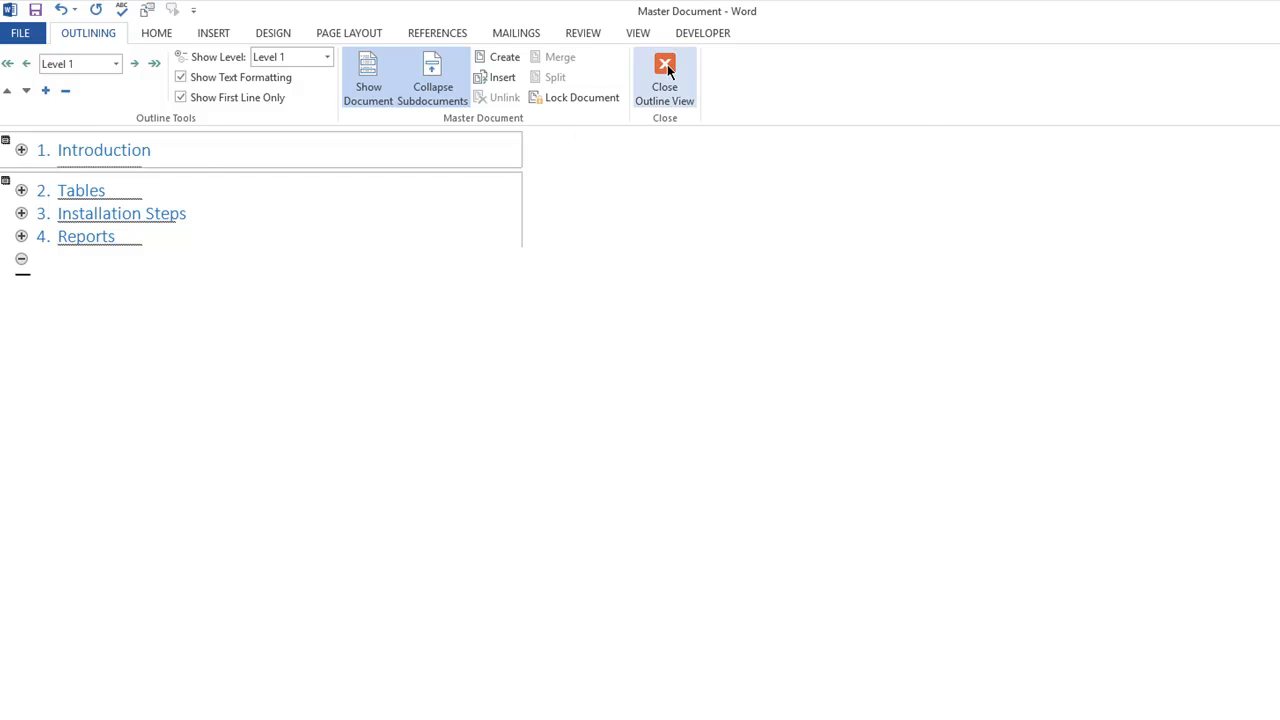
left_click(664, 80)
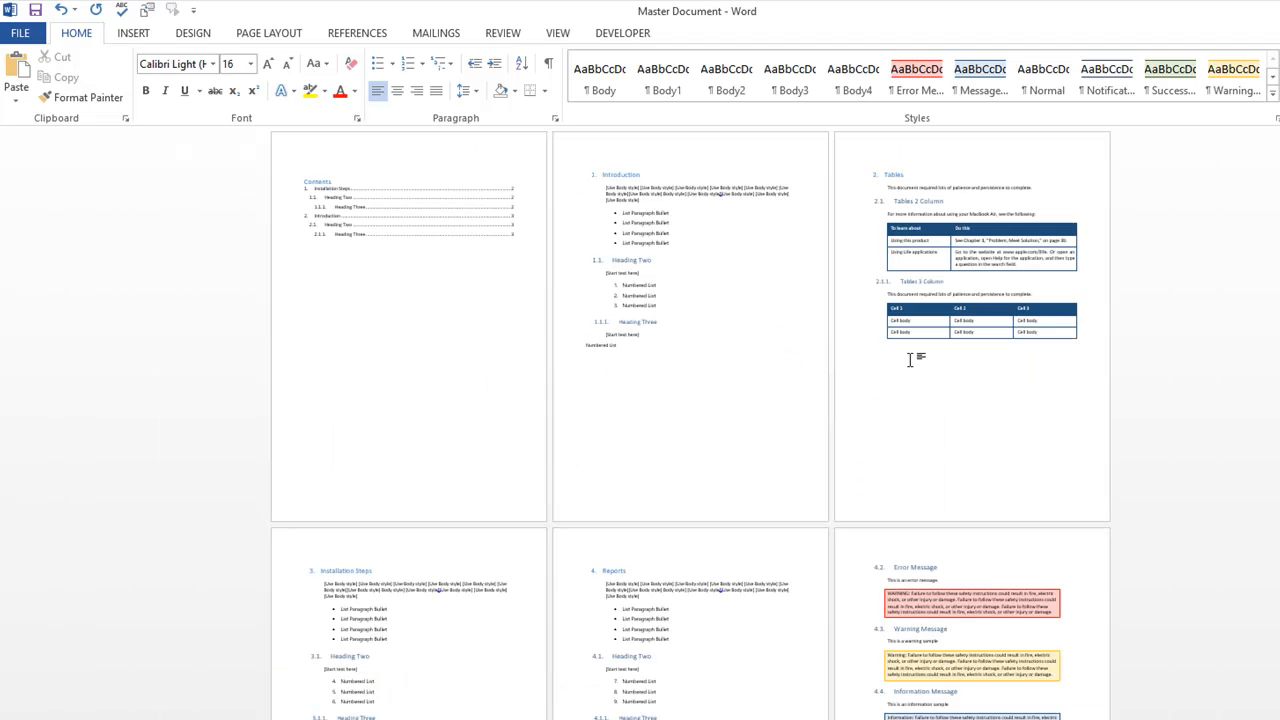
- Update the entire table of contents to list Introduction, Tables, Installation Steps and Reports
scroll("down", 3)
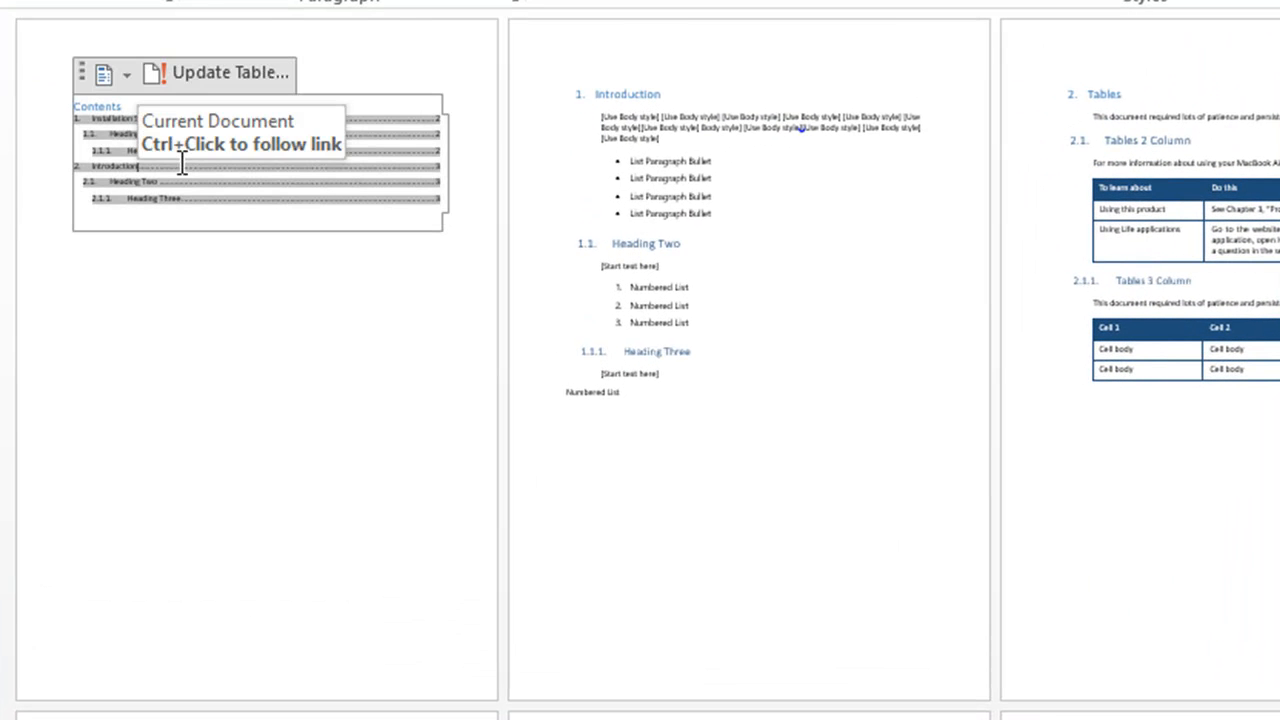
left_click(216, 72)
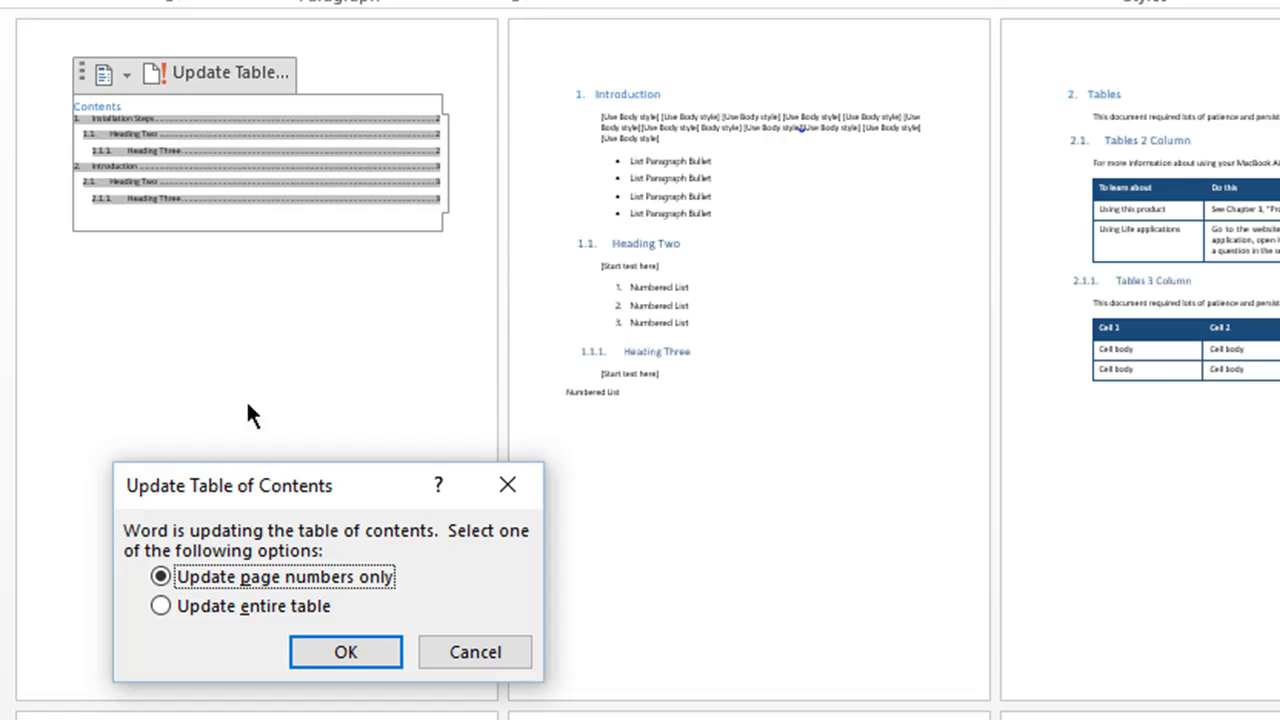
left_click(344, 652)
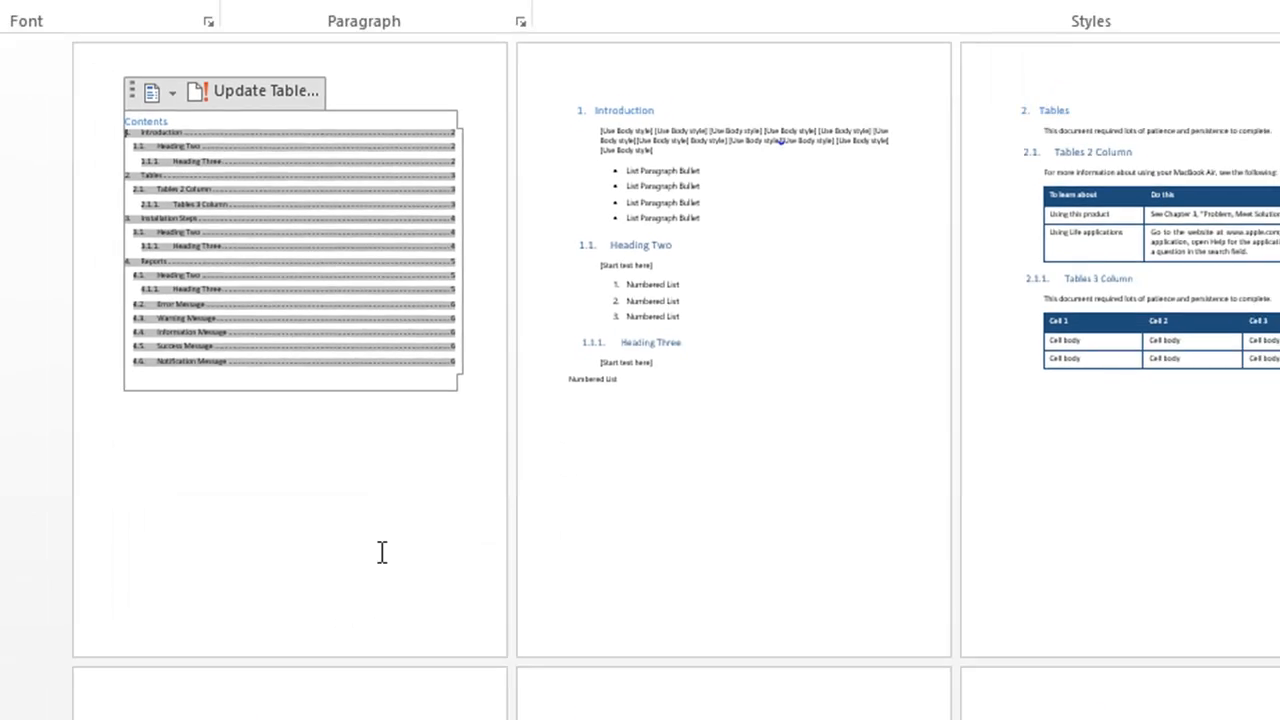